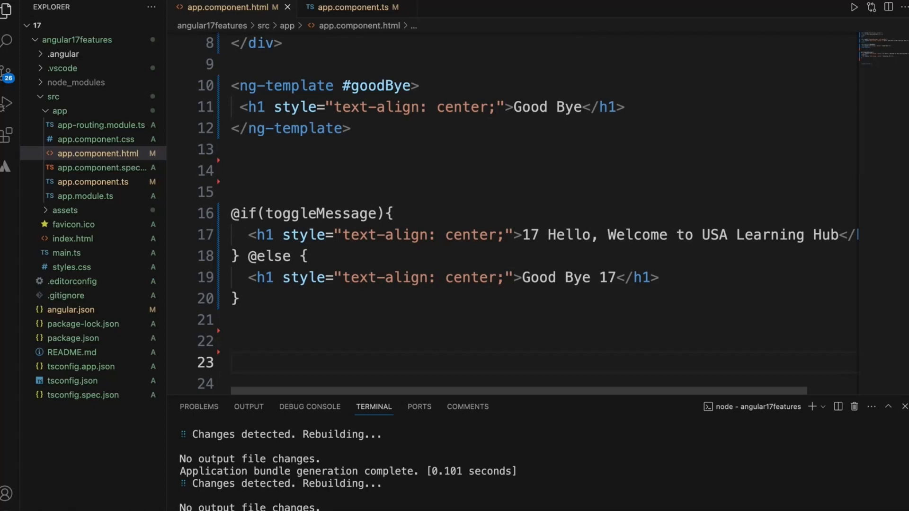
Step: Add an empty <div></div> block above <router-outlet /> in app.component.html
text(<)
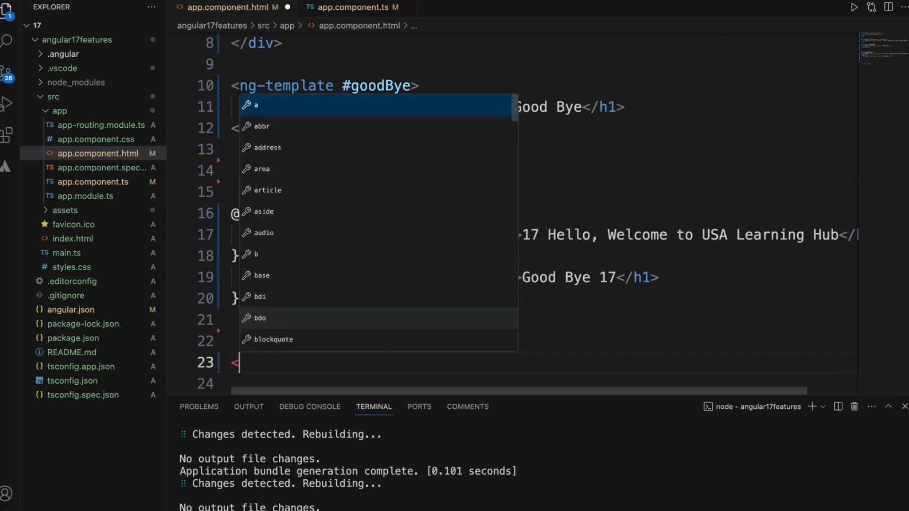
text(di)
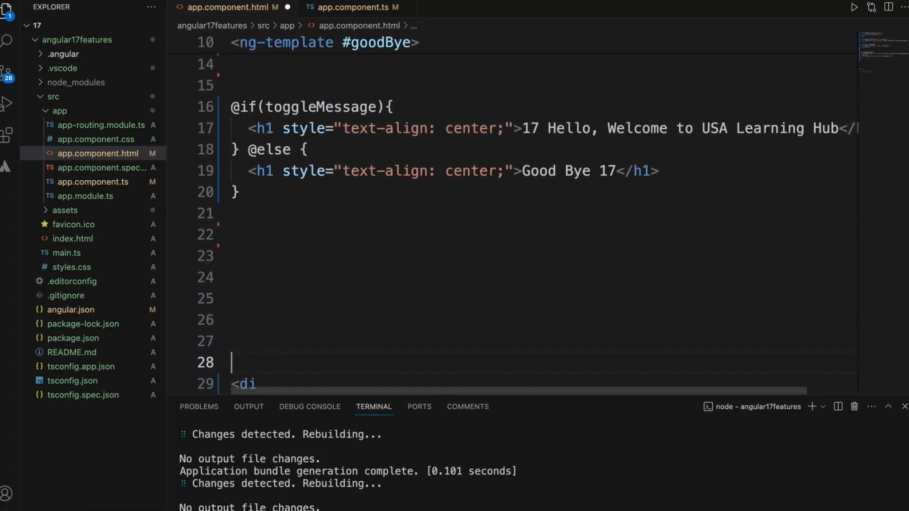
scroll(down, 3)
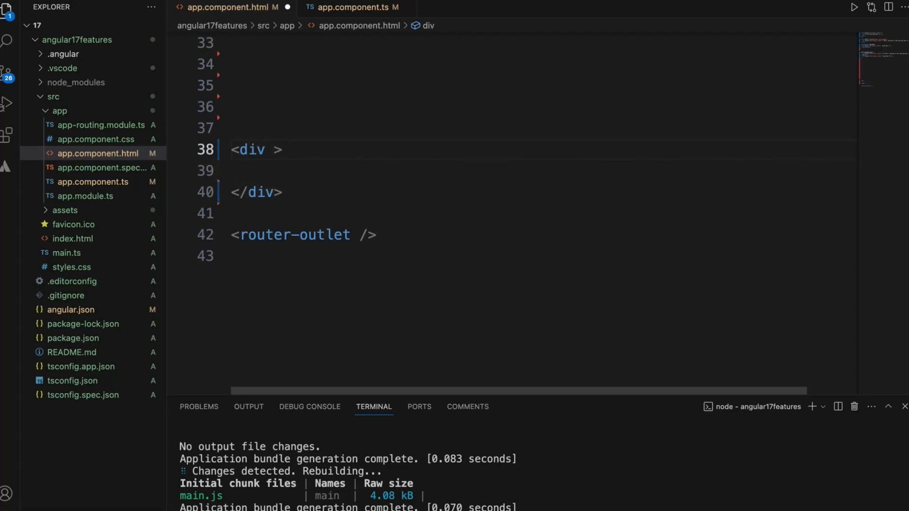
Step: Add *ngFor="let fruit of fruits" to the new div
text(*ng)
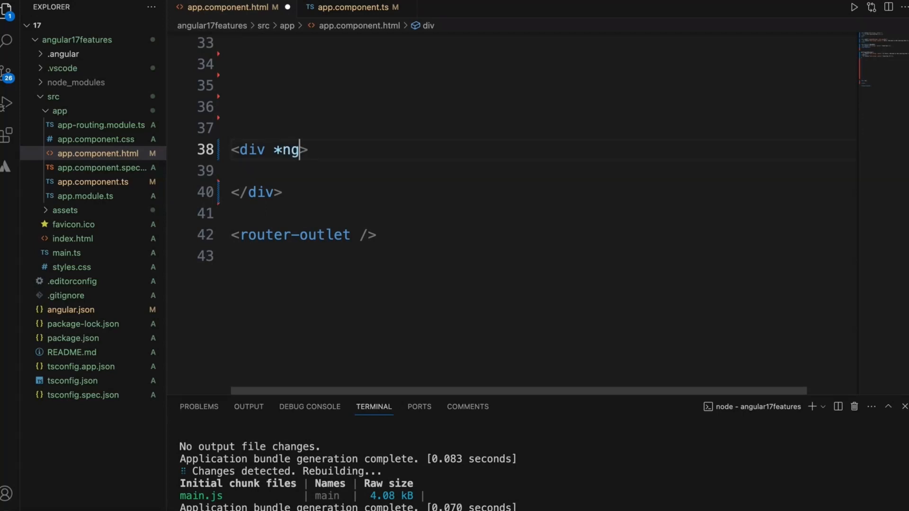
text(For="")
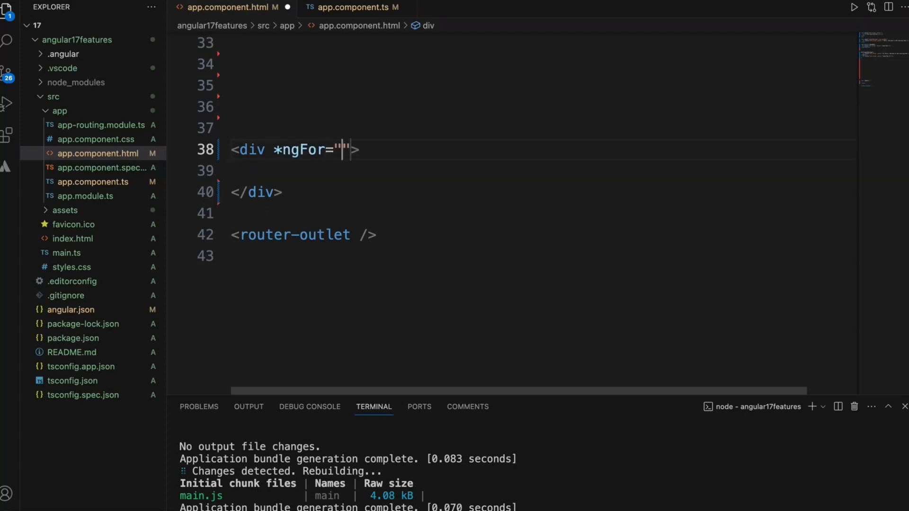
text(let)
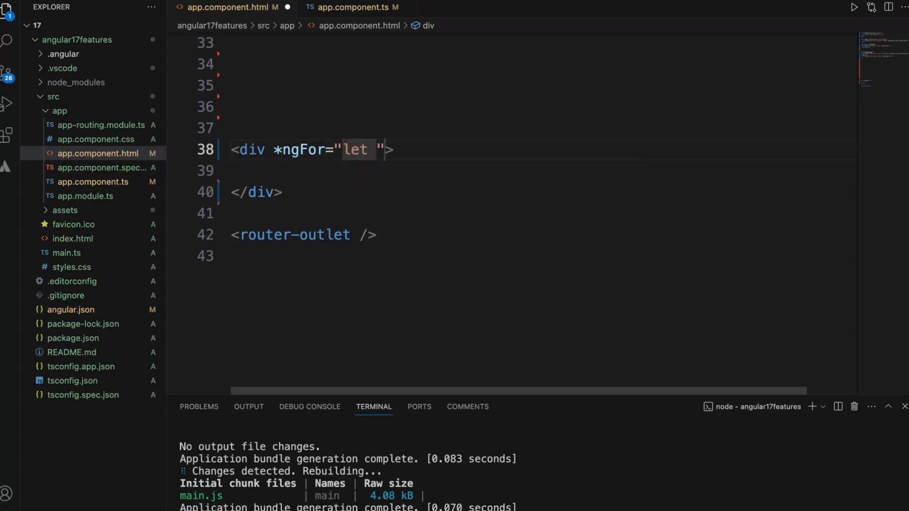
text(fruit o)
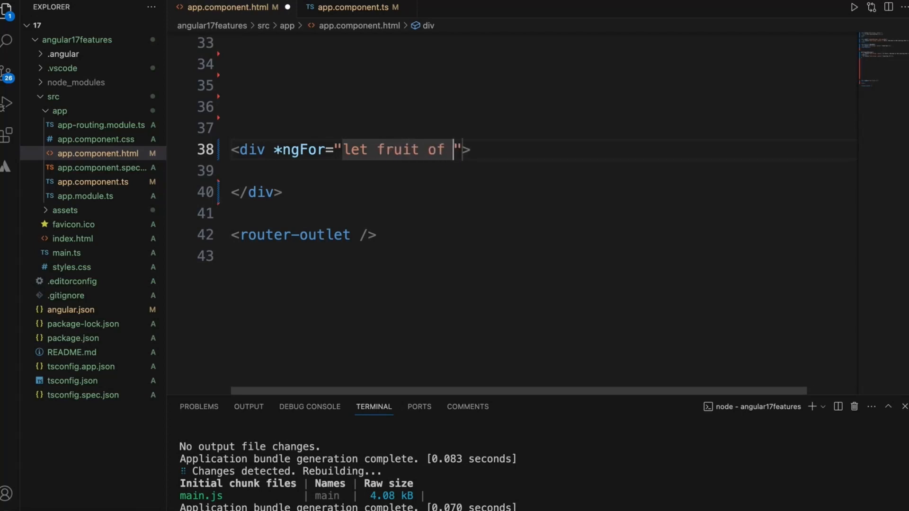
text(fruits)
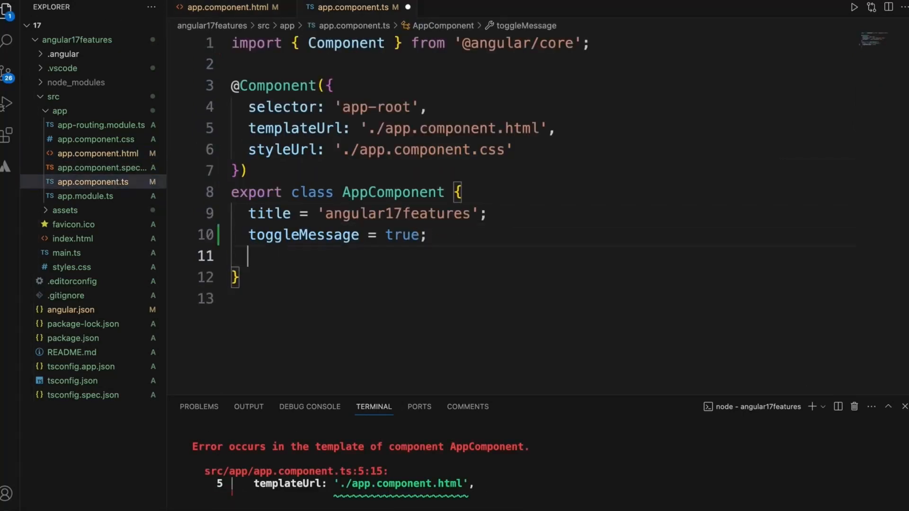
Step: Define fruits = ['Orange','Banana'] in app.component.ts and return to the template
text(fruits)
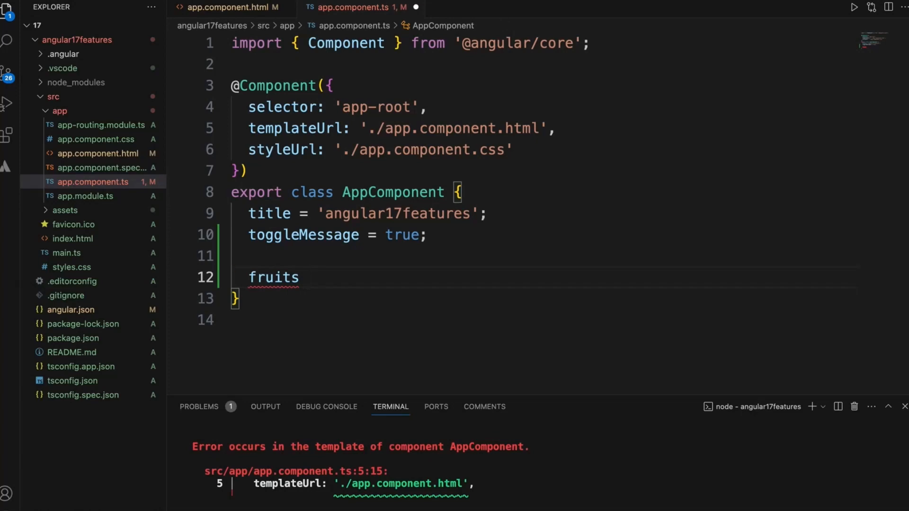
text(= [])
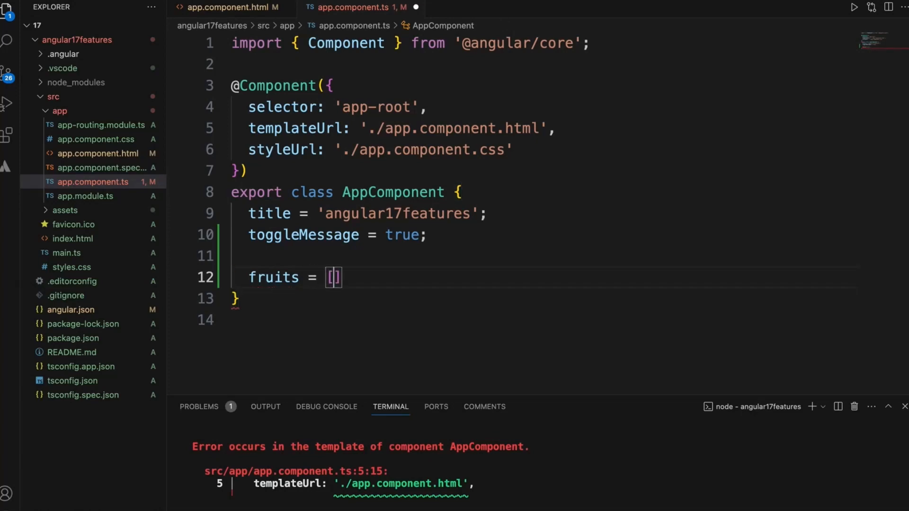
text(')
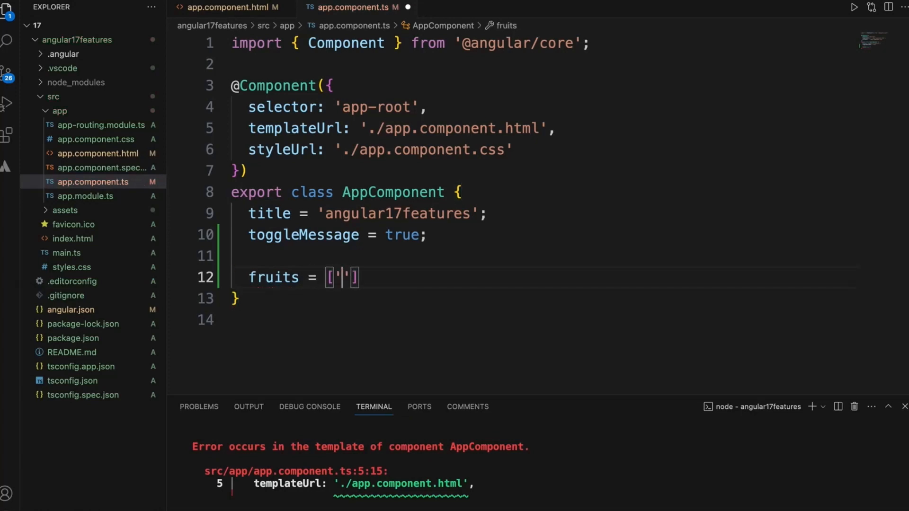
text(Orance)
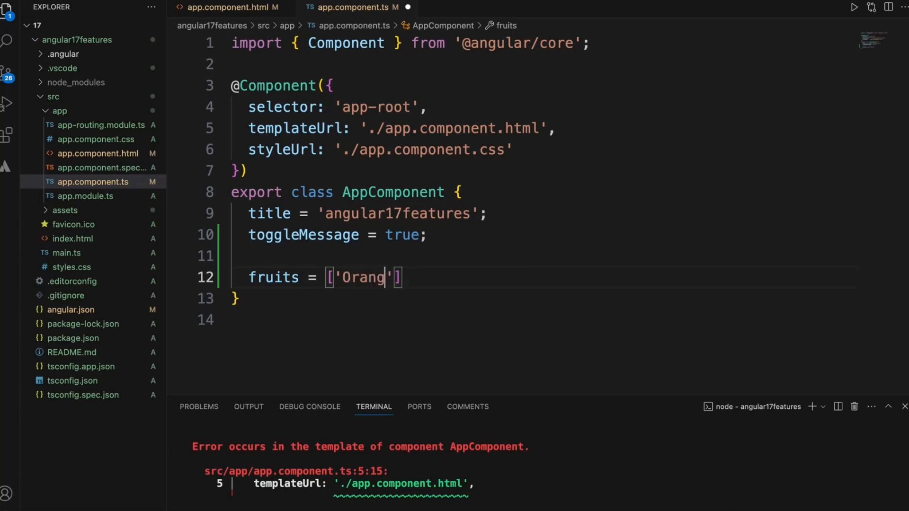
text(e)
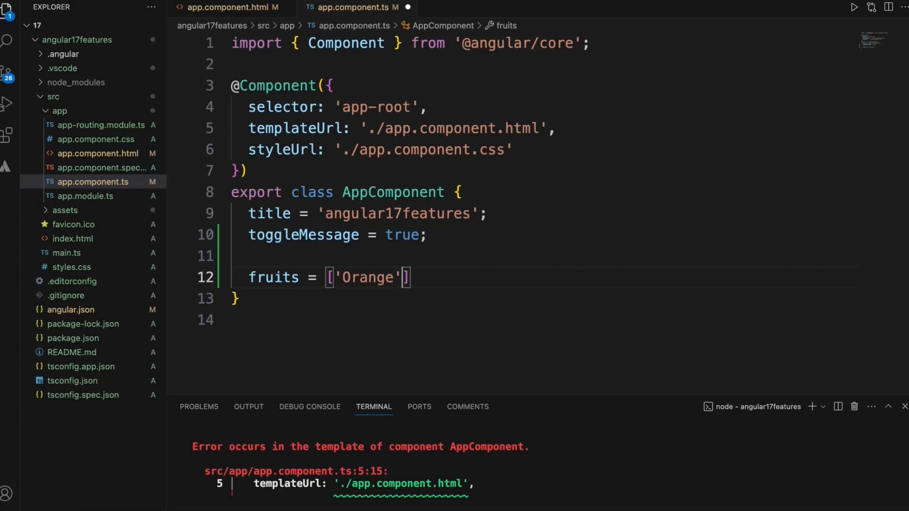
text(,'Ba')
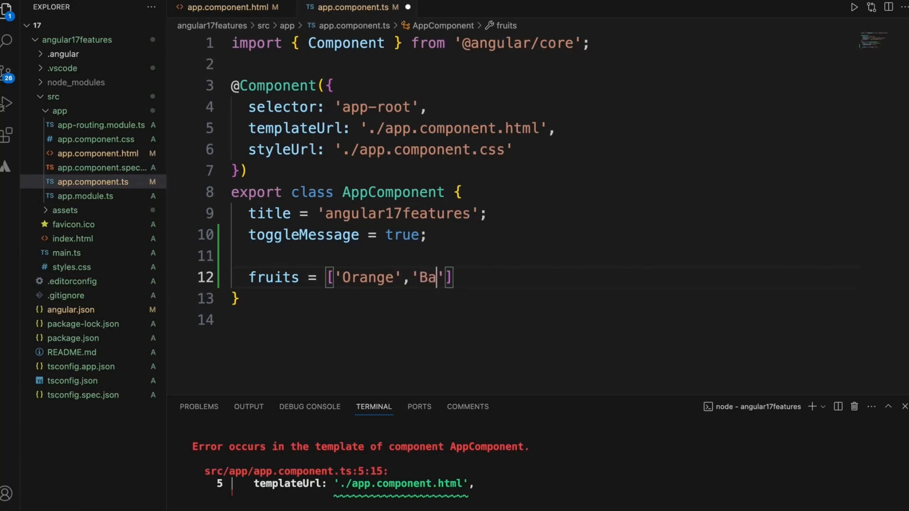
text(nana)
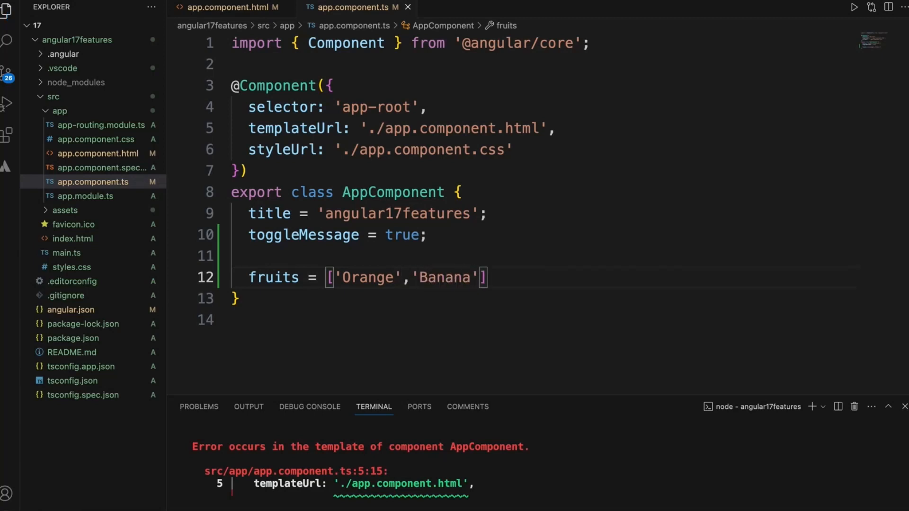
double_click(273, 278)
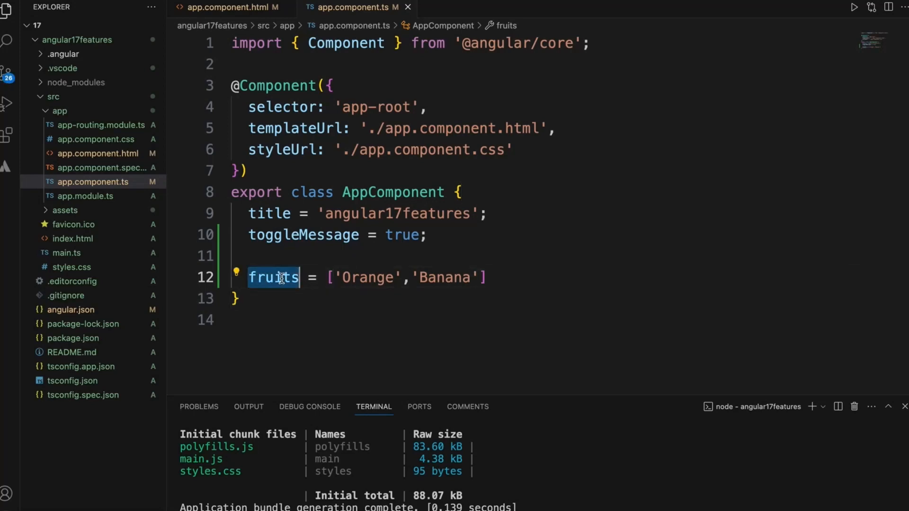
click(229, 8)
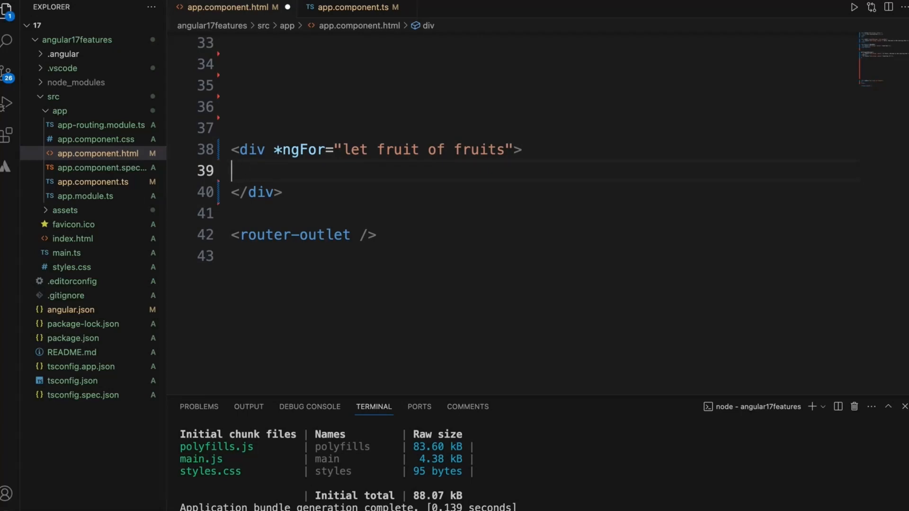
Step: Render {{fruit}} inside an h1 in the looped div and centre it with text-align
text({{fruit}})
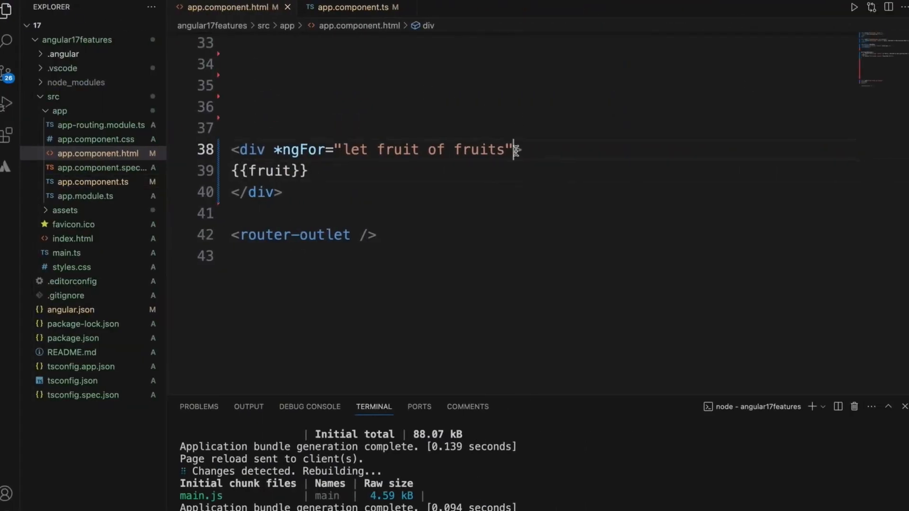
text(style="")
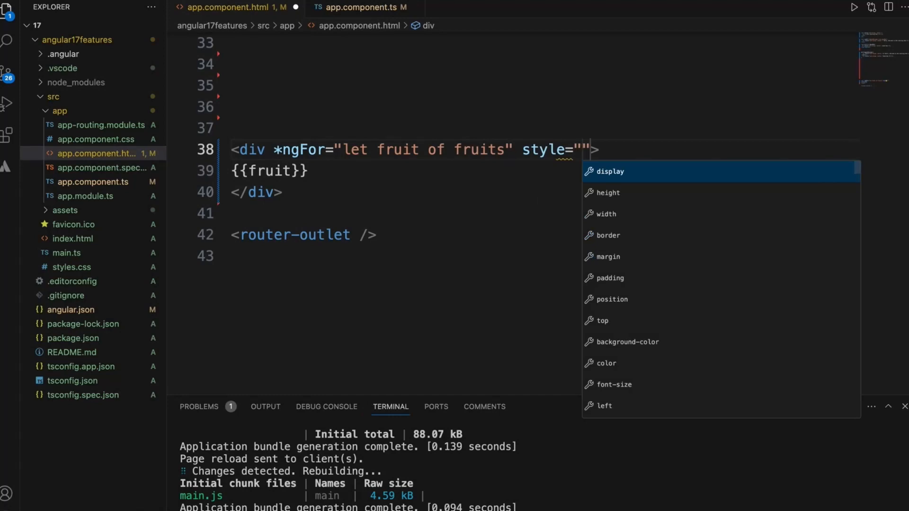
text(text-align: center;)
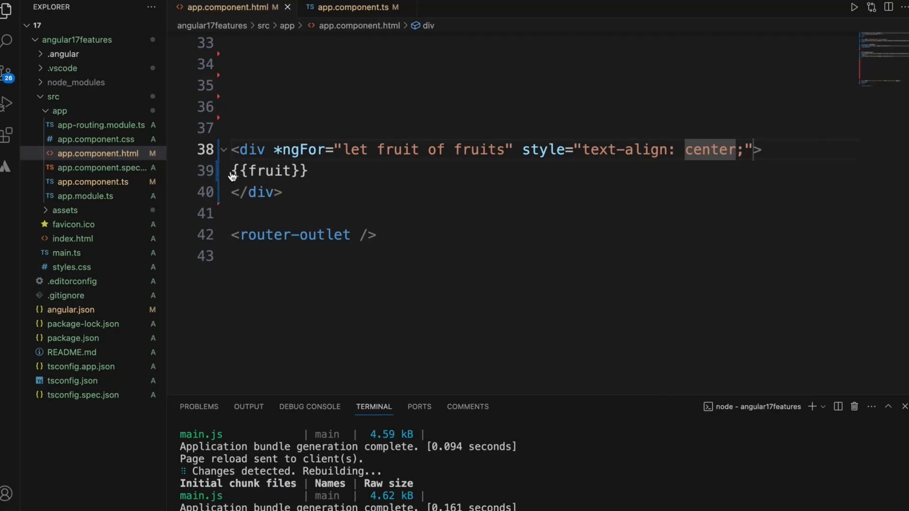
text(H)
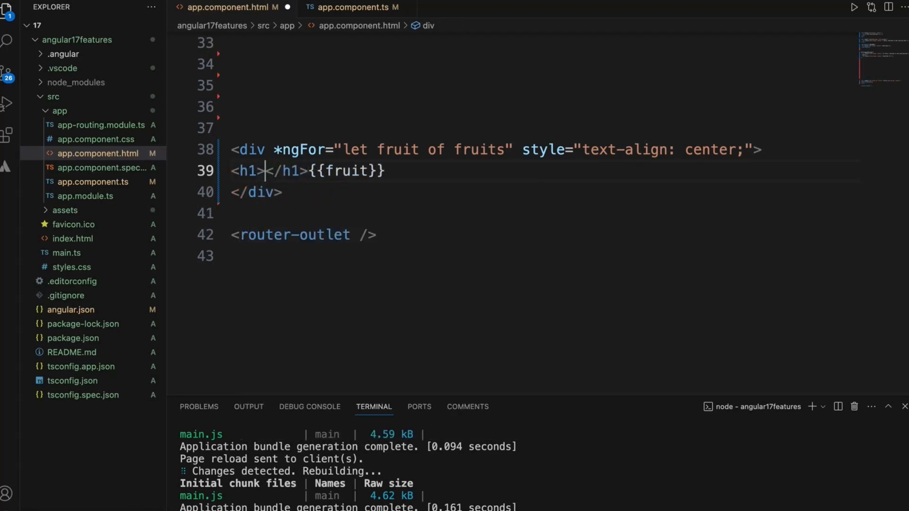
double_click(345, 170)
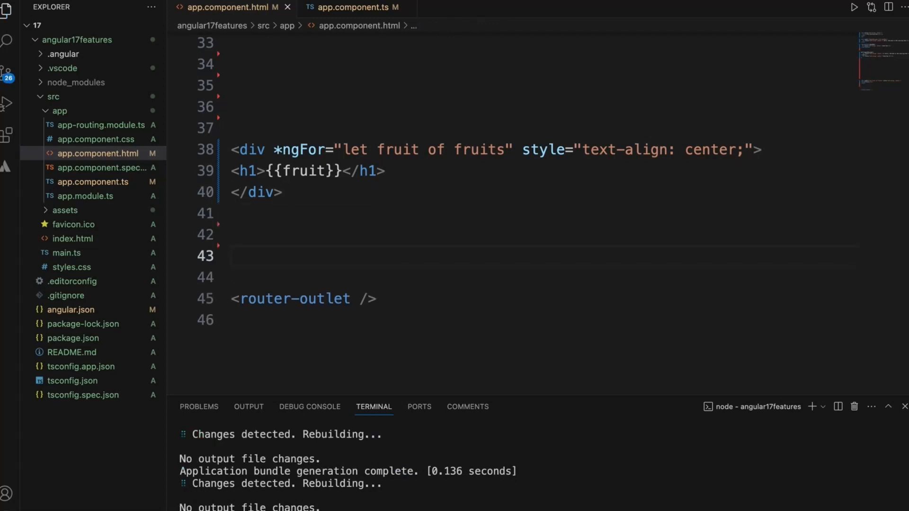
text(<div)
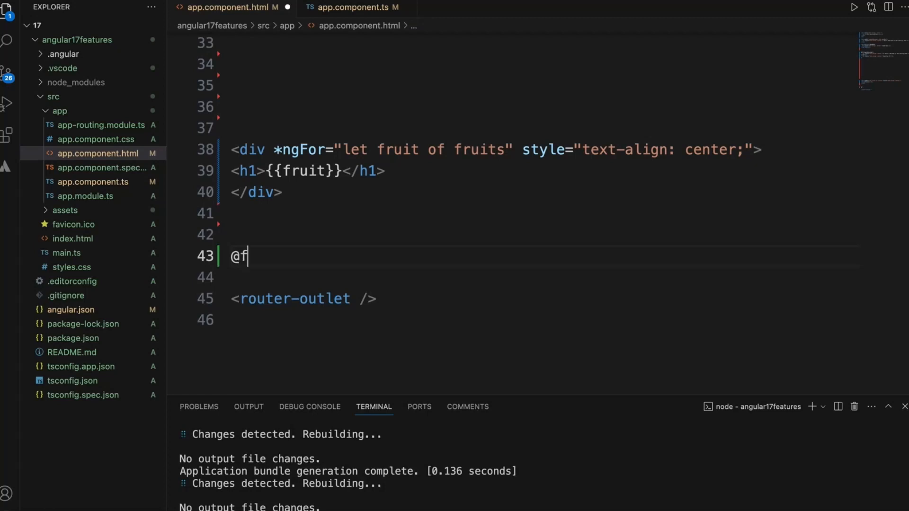
text(or)
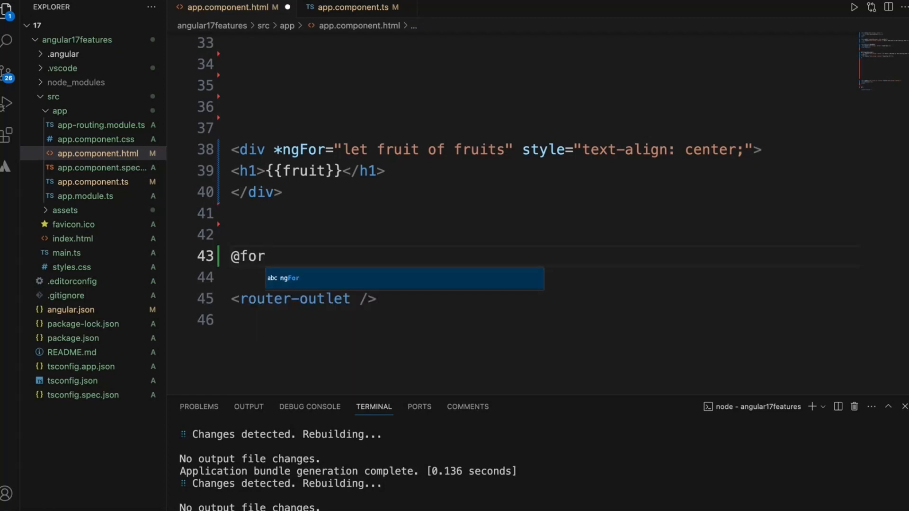
text(())
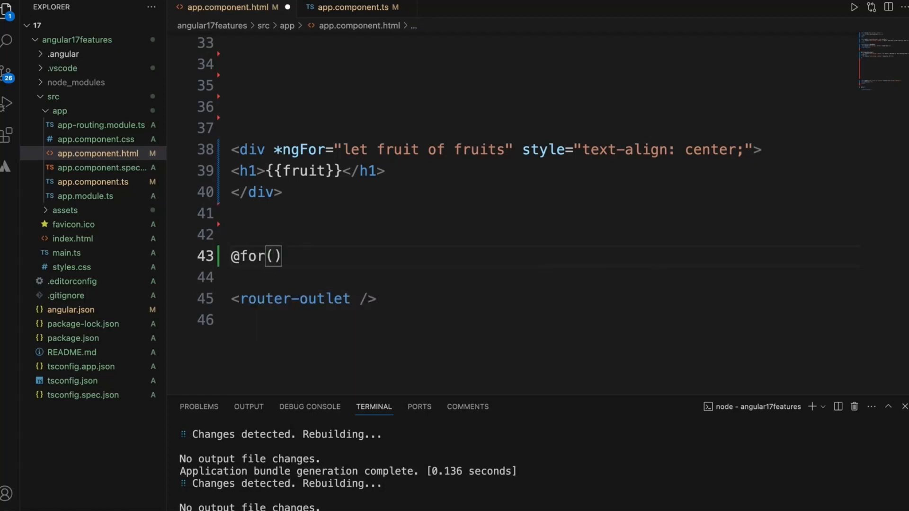
mouse_move(378, 149)
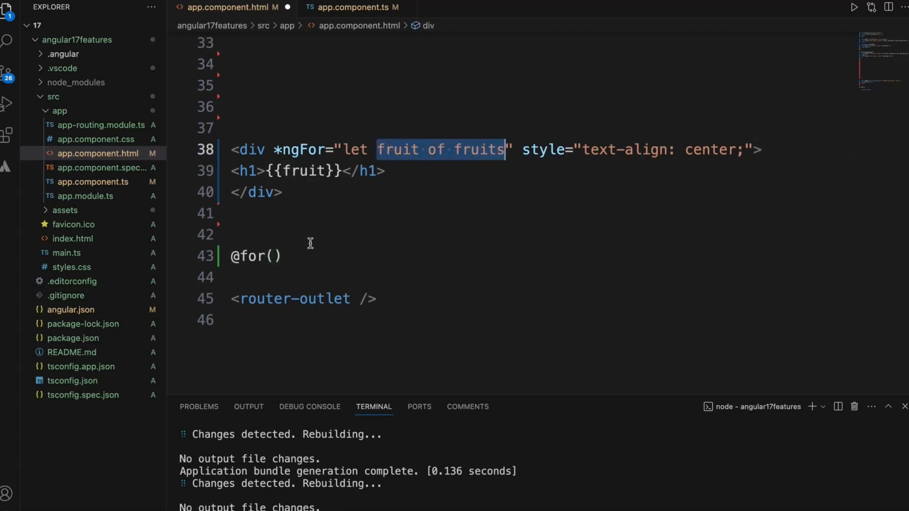
text(fruit of fruits)
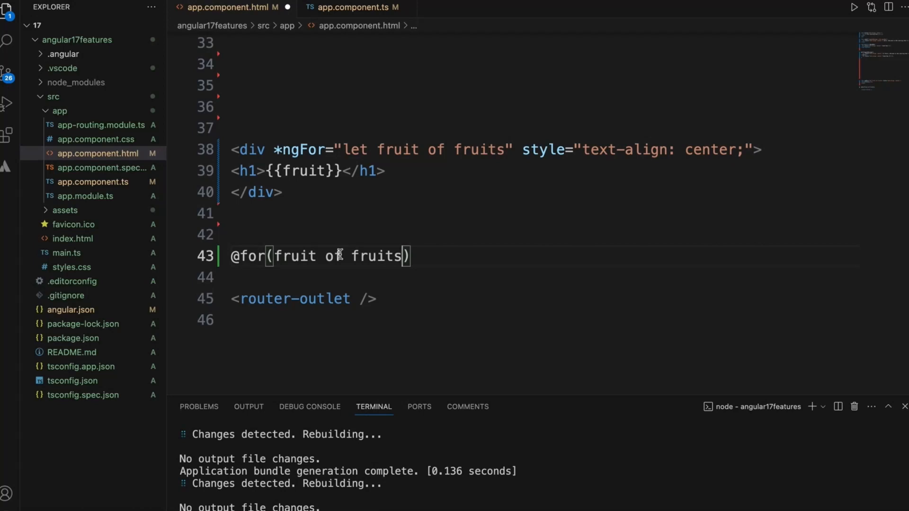
text(;)
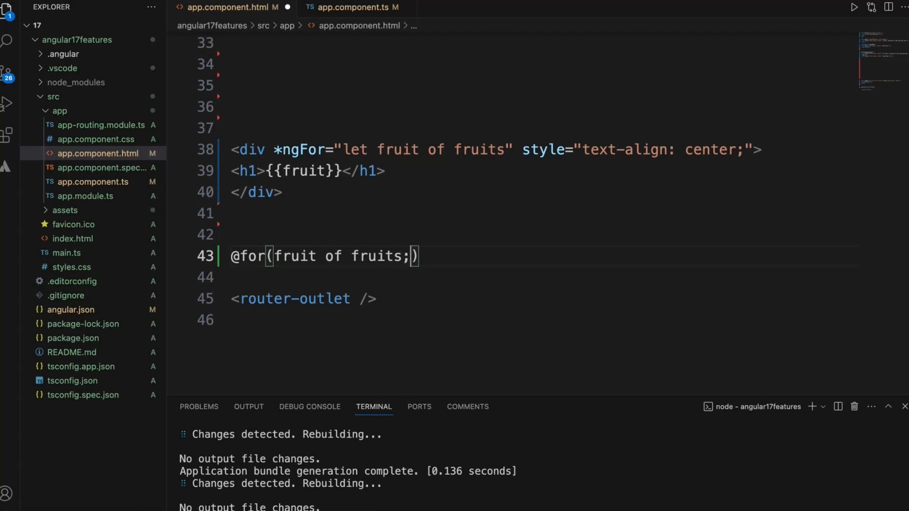
text(track)
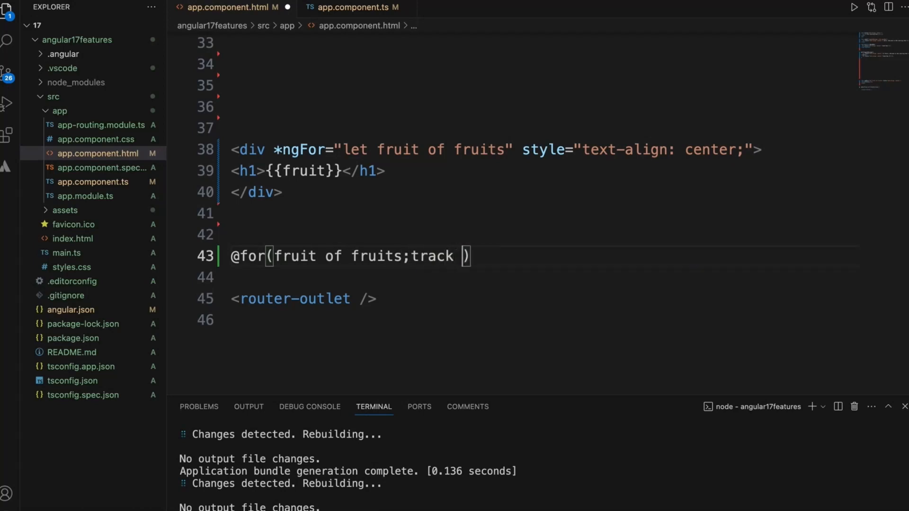
text(name)
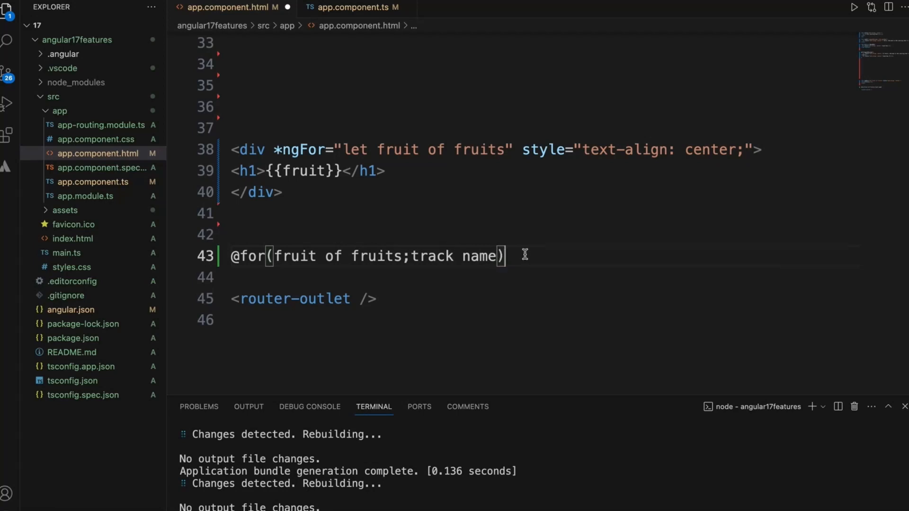
text({})
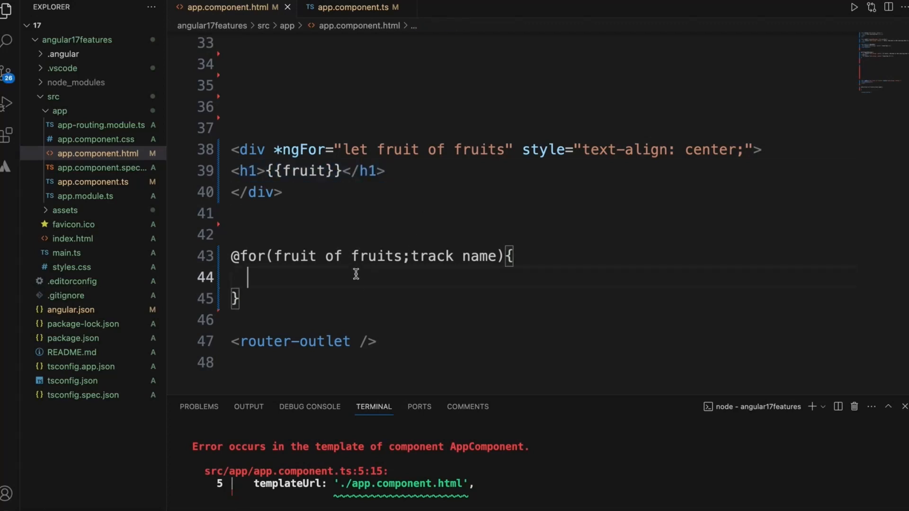
text(<h1>{{fruit}}</h1>)
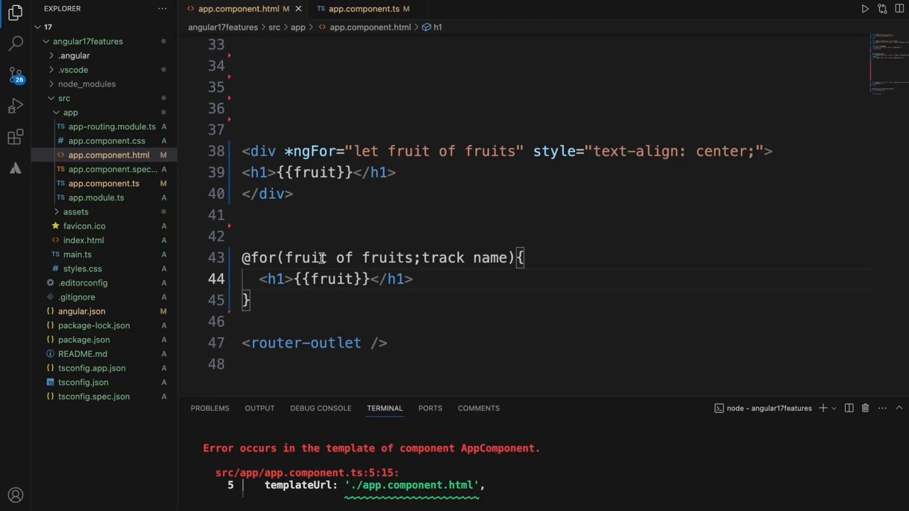
Step: Change track name to track fruit and append 17 after {{fruit}} in the heading
double_click(489, 258)
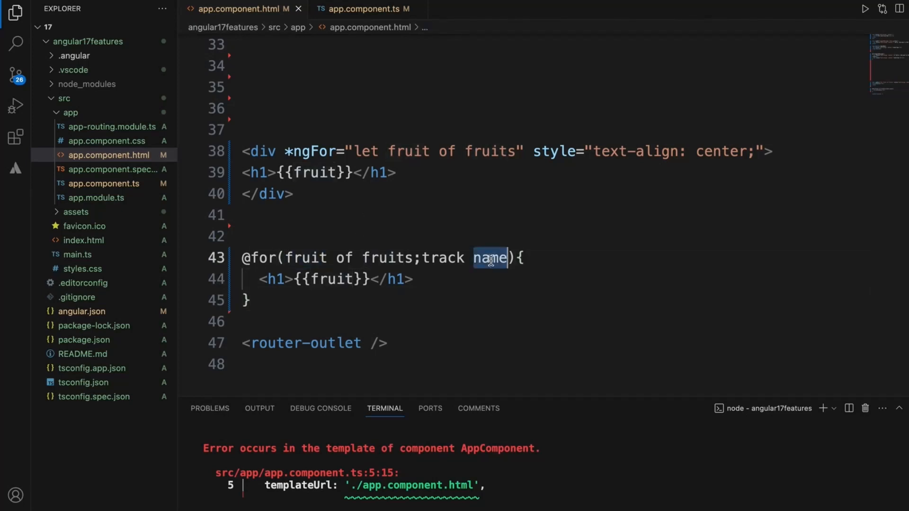
text(fruit)
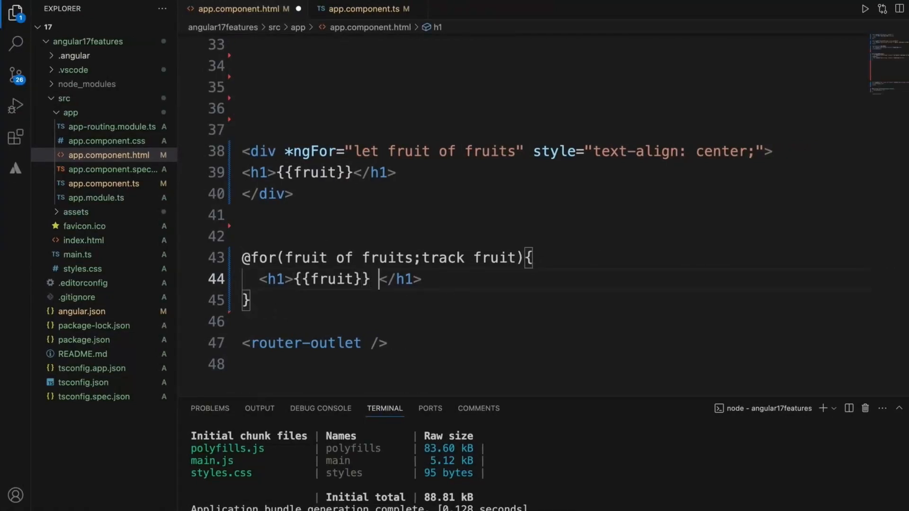
text(17)
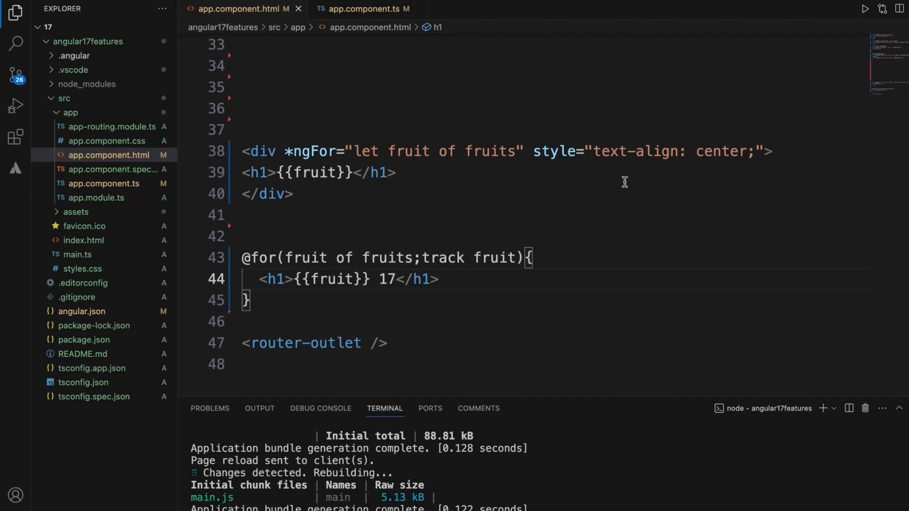
mouse_move(435, 241)
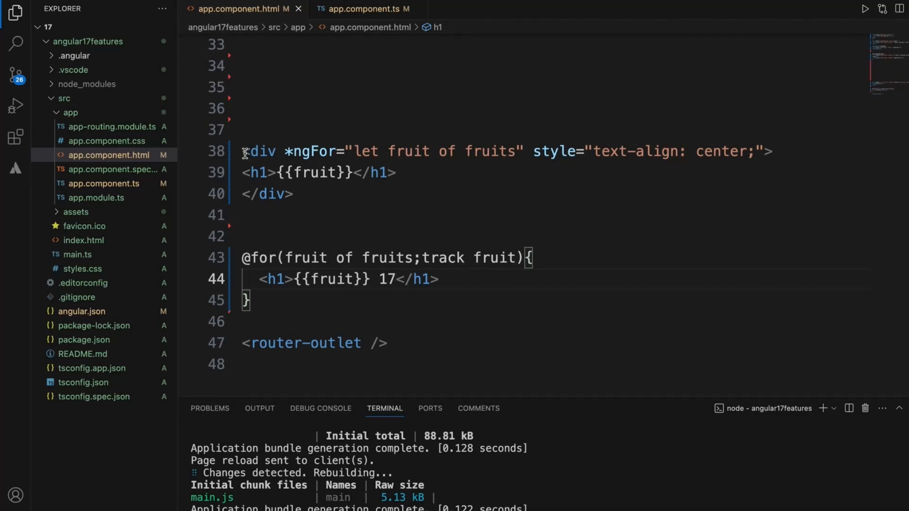
drag(243, 152, 294, 195)
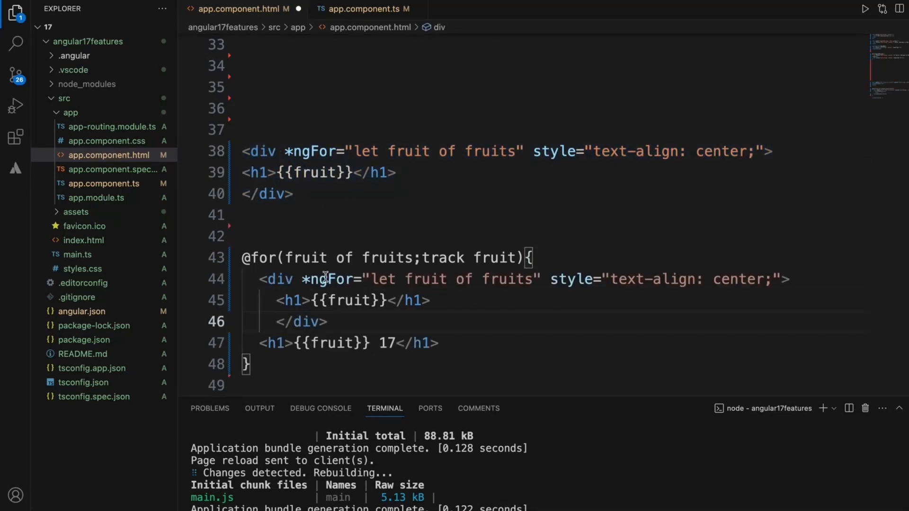
drag(304, 278, 539, 279)
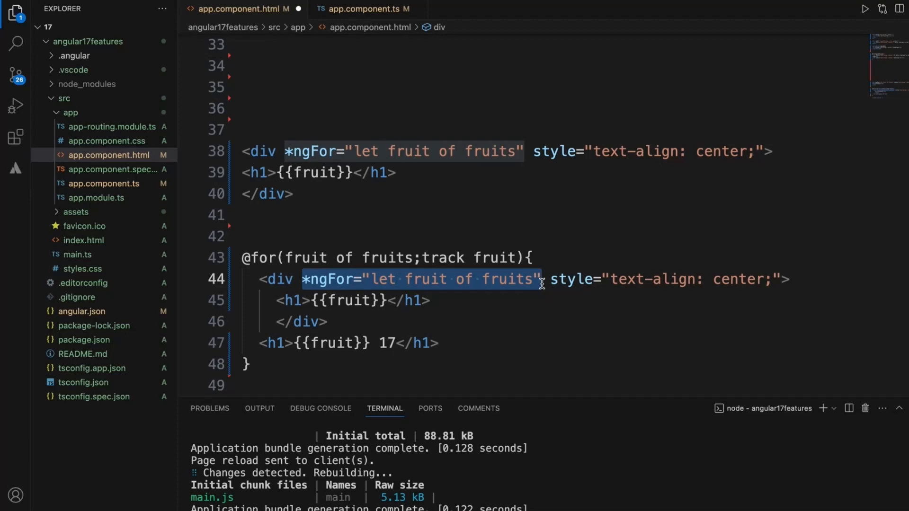
key(Delete)
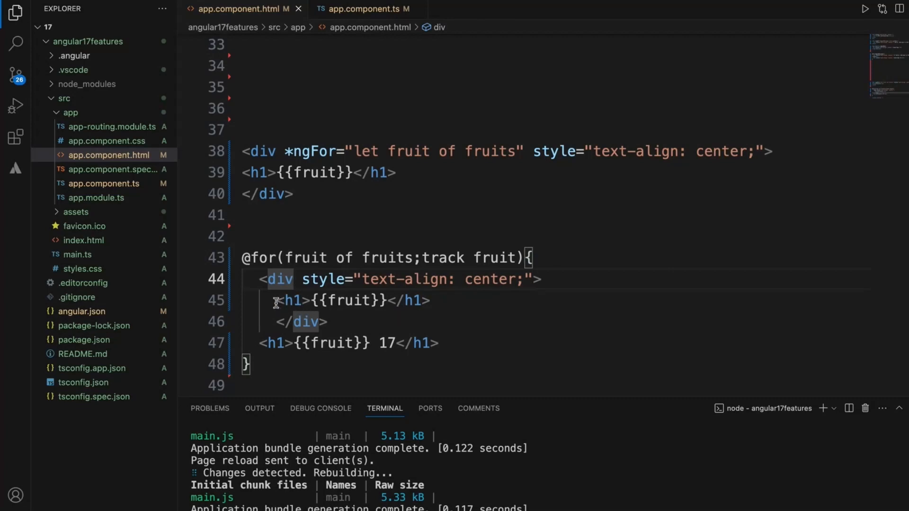
triple_click(347, 342)
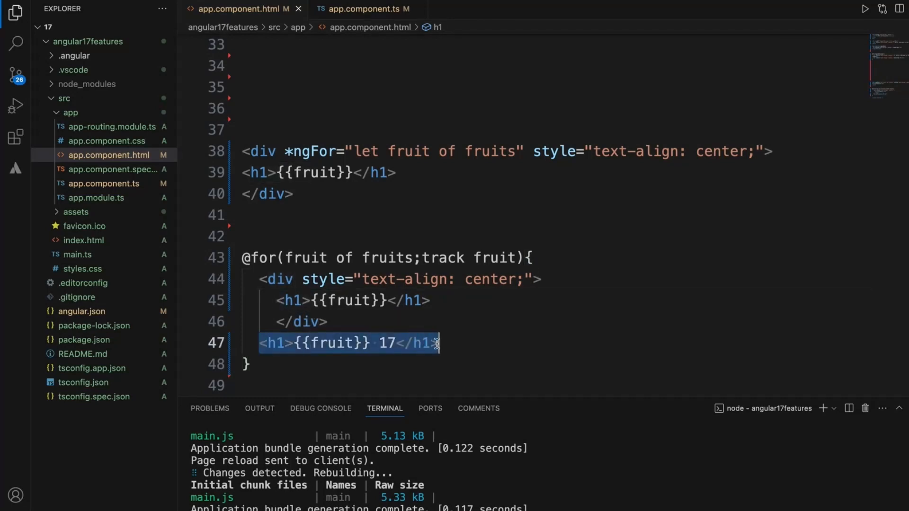
key(Delete)
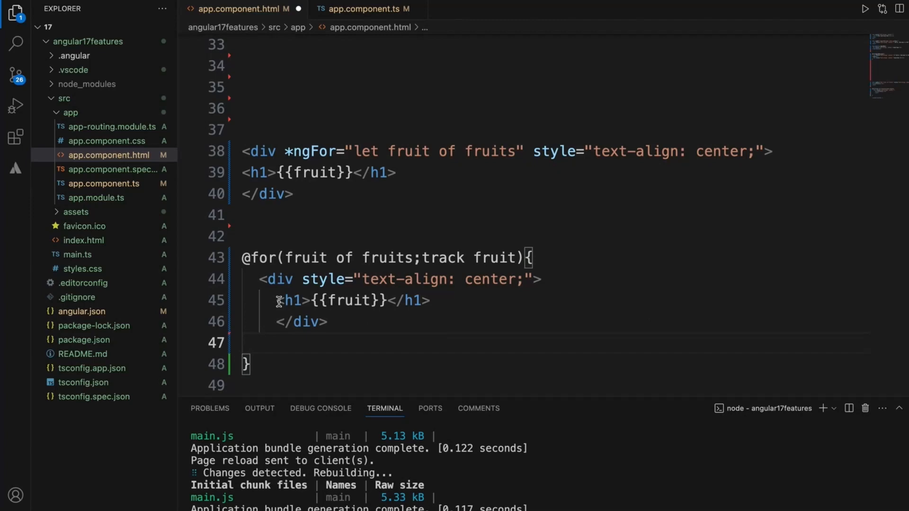
text(17)
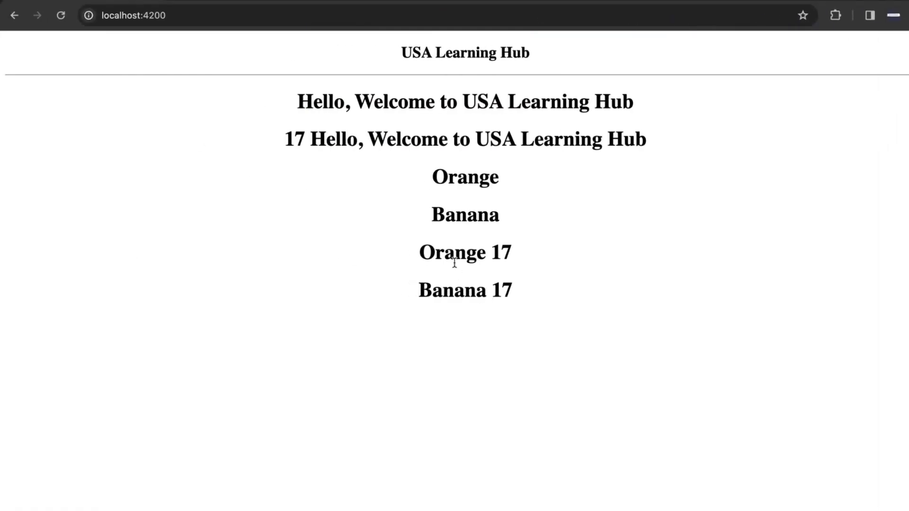
double_click(453, 252)
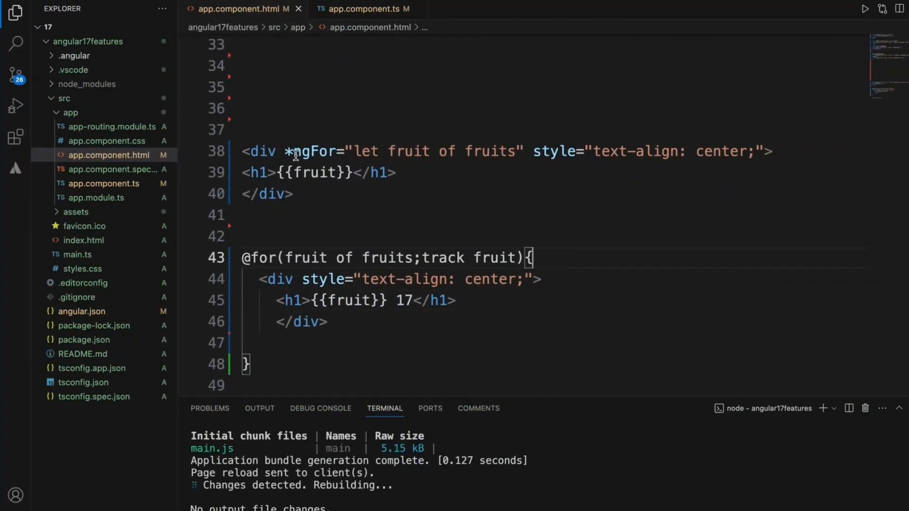
double_click(312, 152)
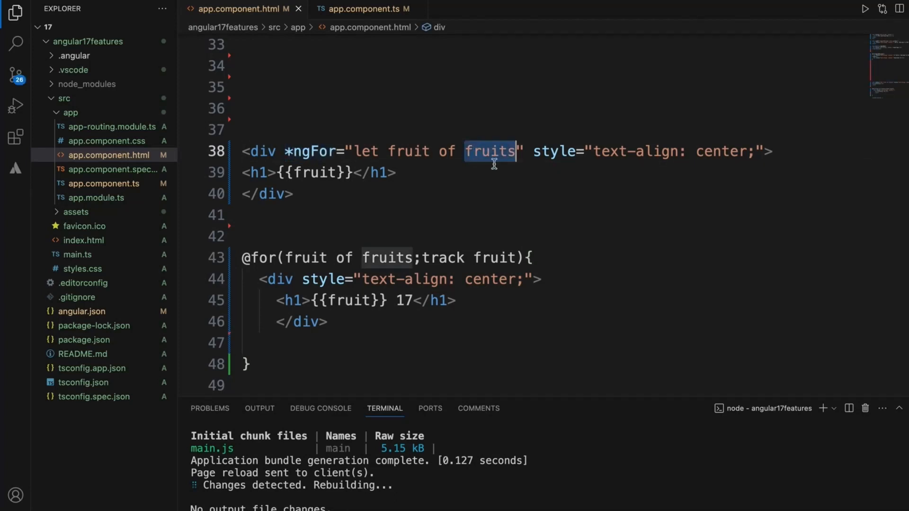
mouse_move(408, 151)
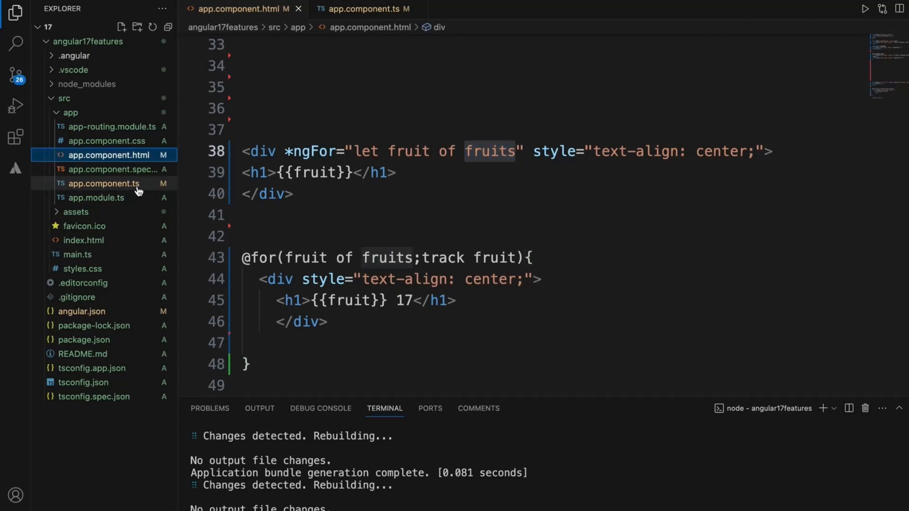
Step: Rewrite fruits as [{id:1,name:'Orange'},{id:2,name:'Banana'}] in app.component.ts and return to the template
click(362, 9)
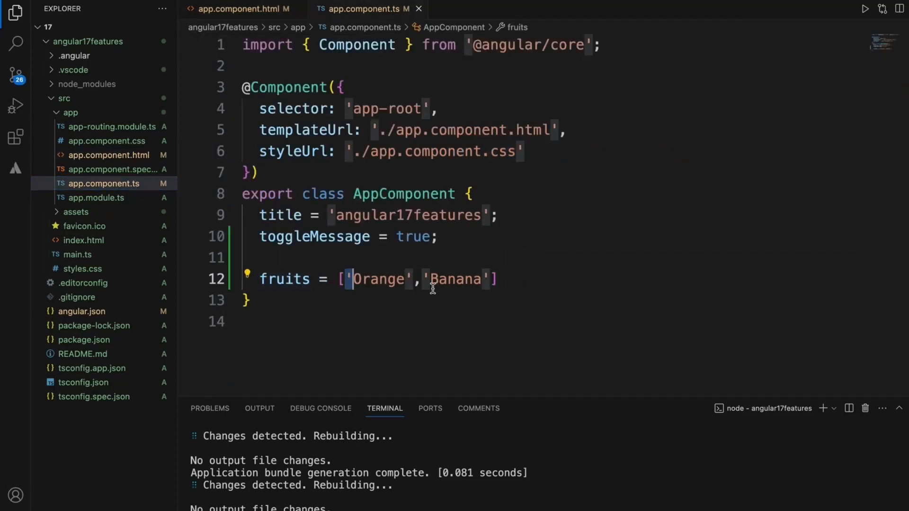
key(Enter)
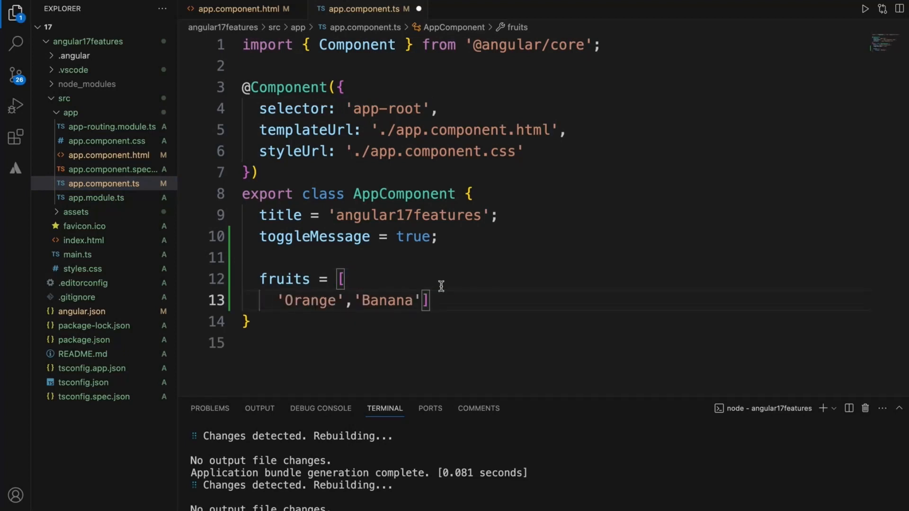
key(Enter)
text({)
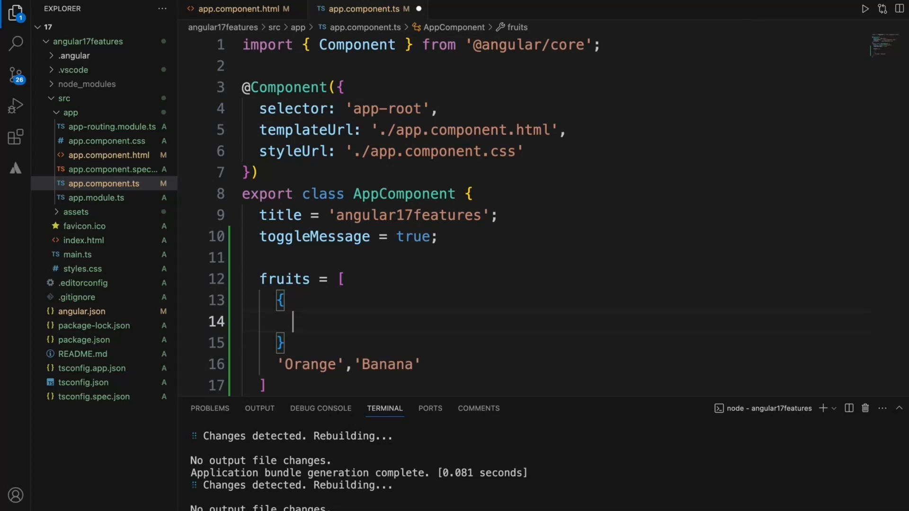
text(1)
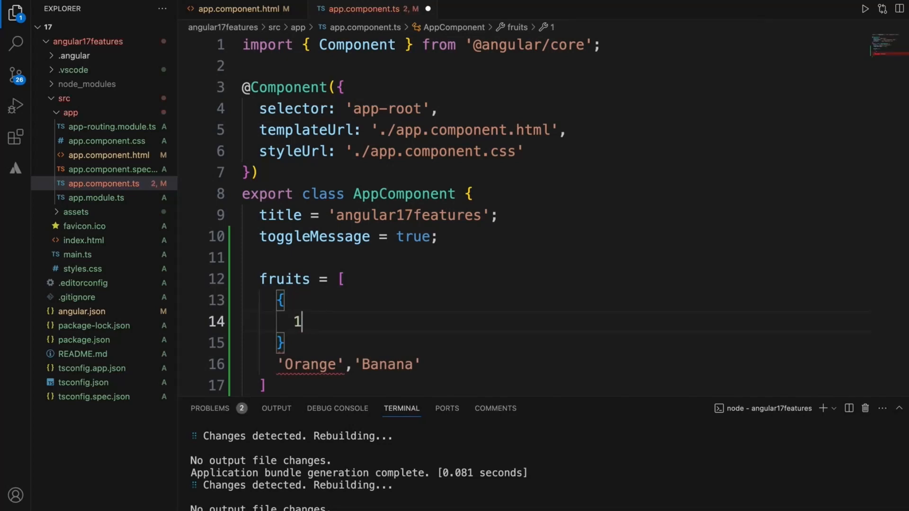
text(, 'Orange)
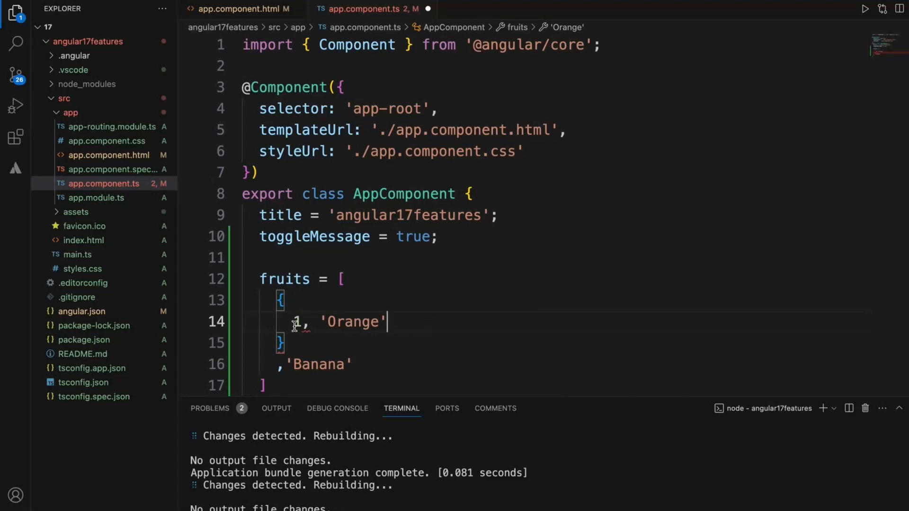
text(id)
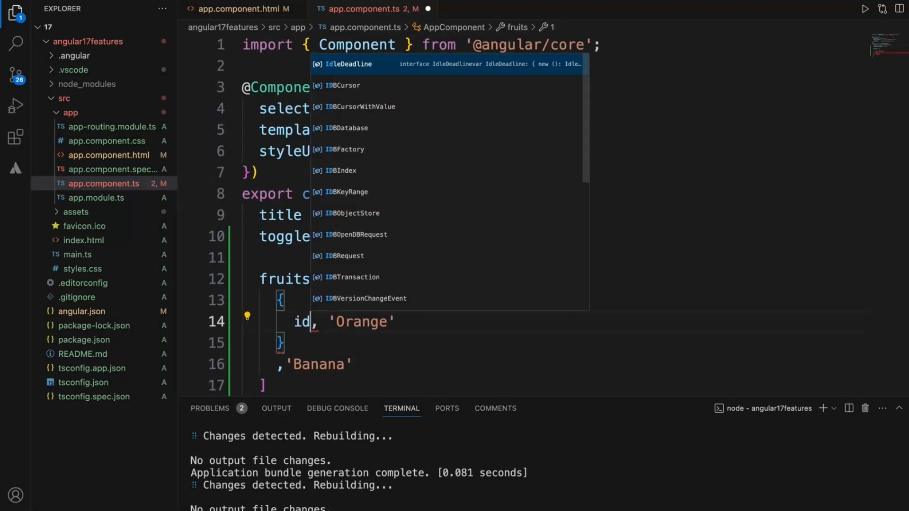
text(:1,)
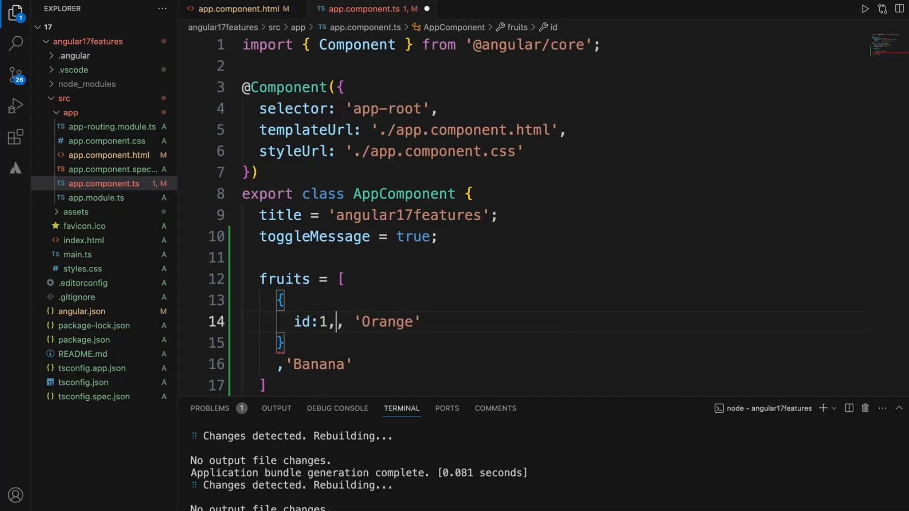
text(name)
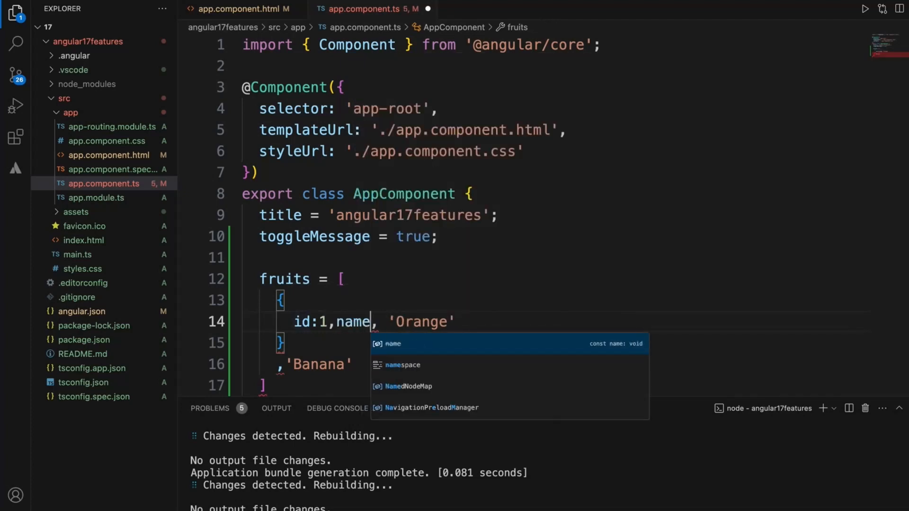
text(:)
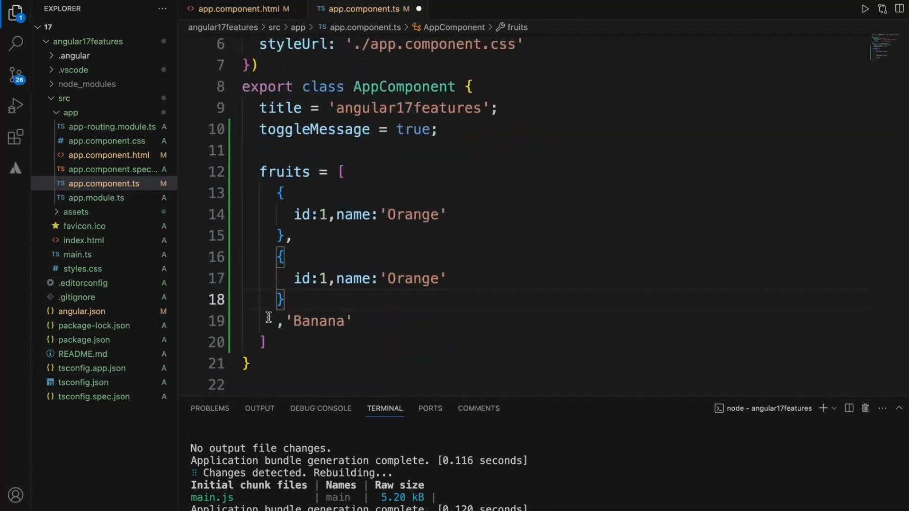
text(2)
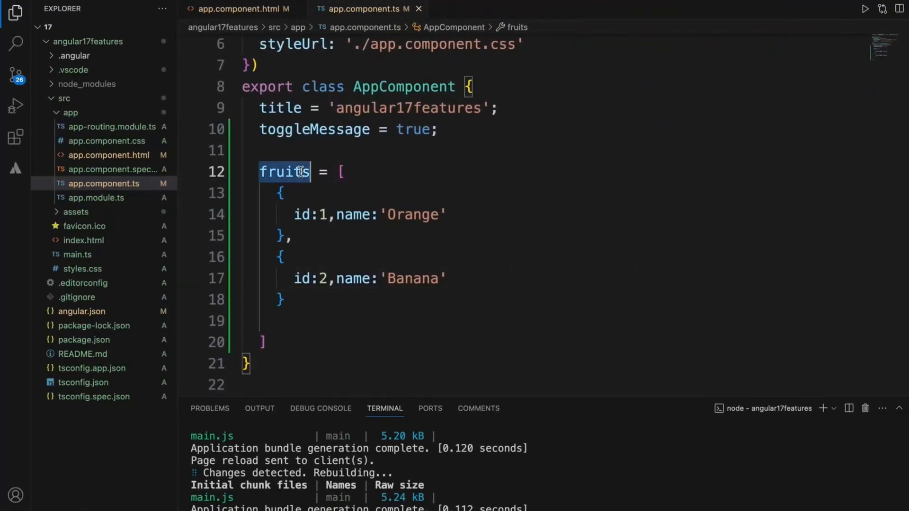
click(108, 154)
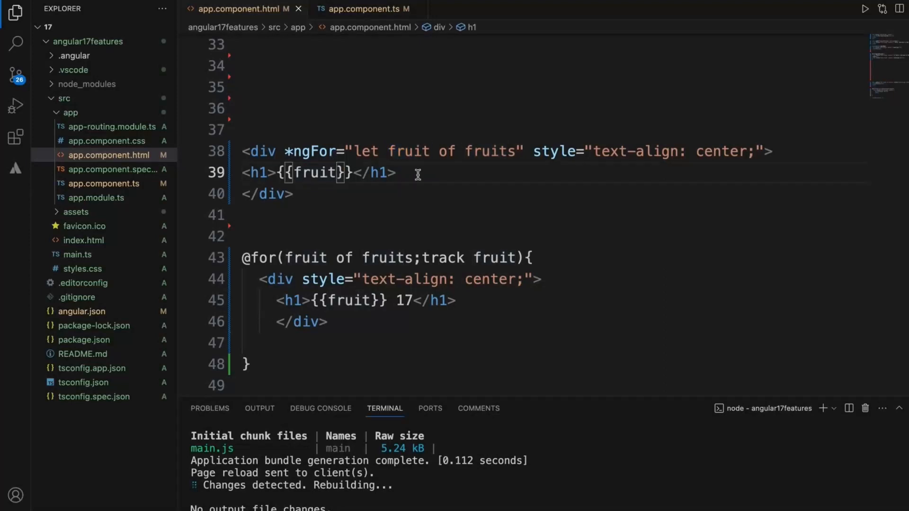
Step: Change the *ngFor h1 to {{fruit.id}} - {{fruit.name}}, checking the property names in the component
text(.id)
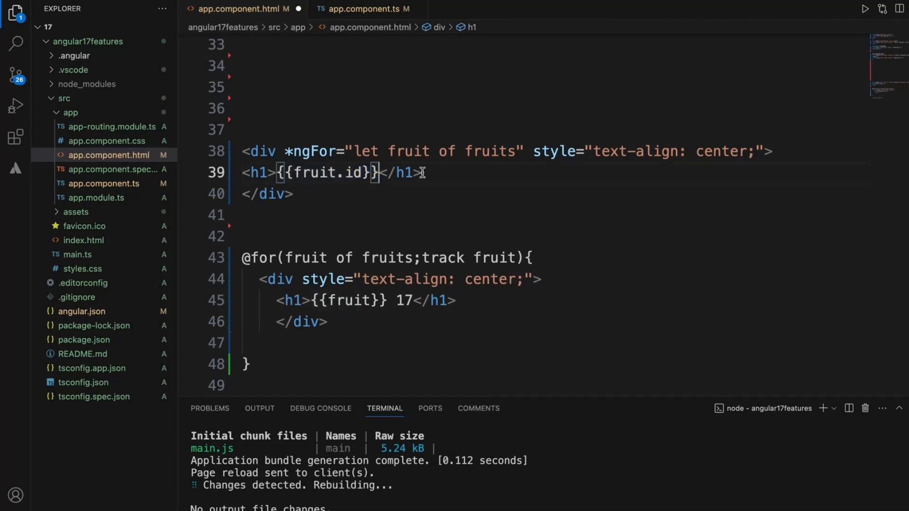
text(- {{fruit.id}})
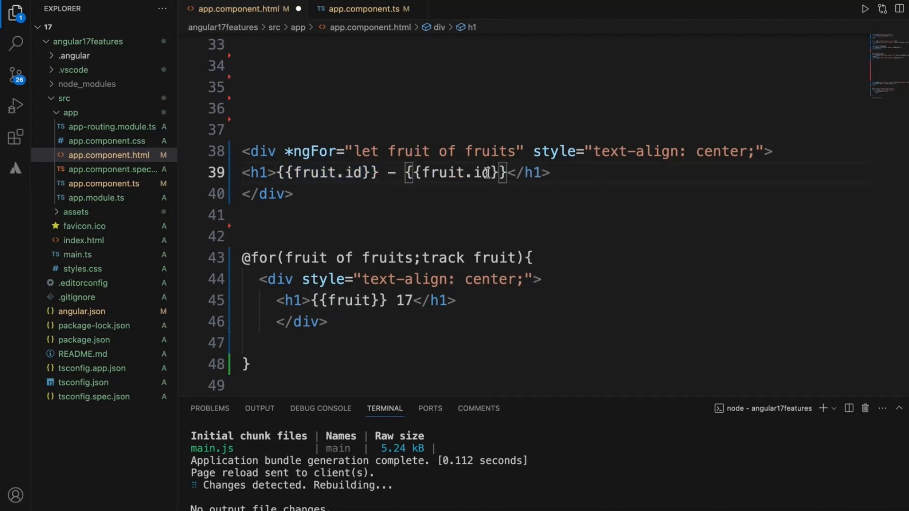
click(363, 9)
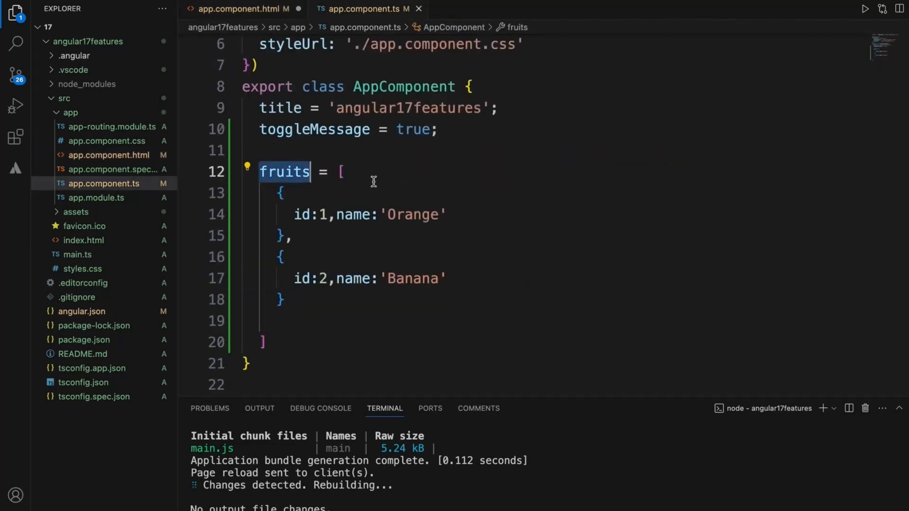
double_click(352, 215)
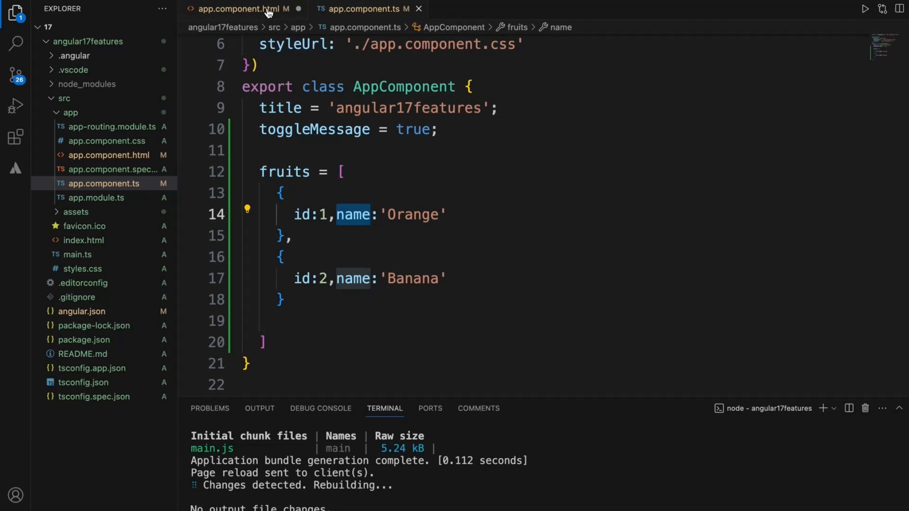
click(243, 9)
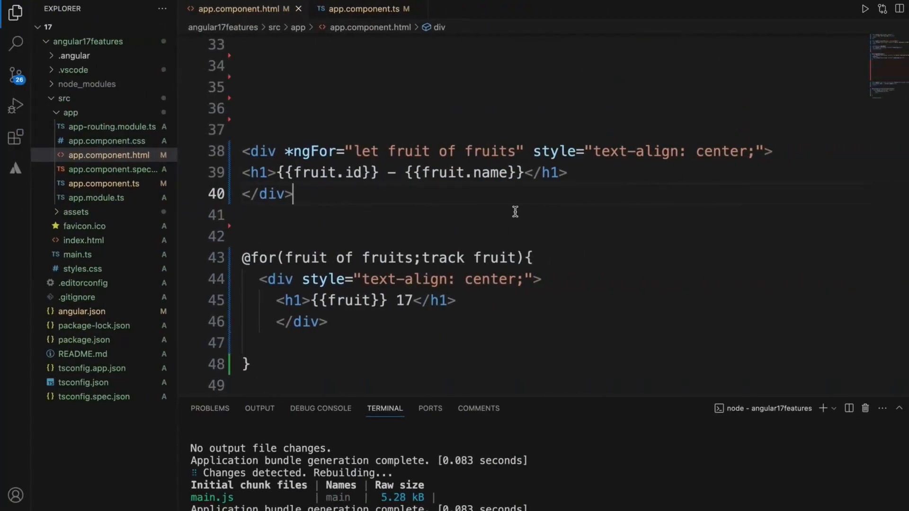
mouse_move(462, 243)
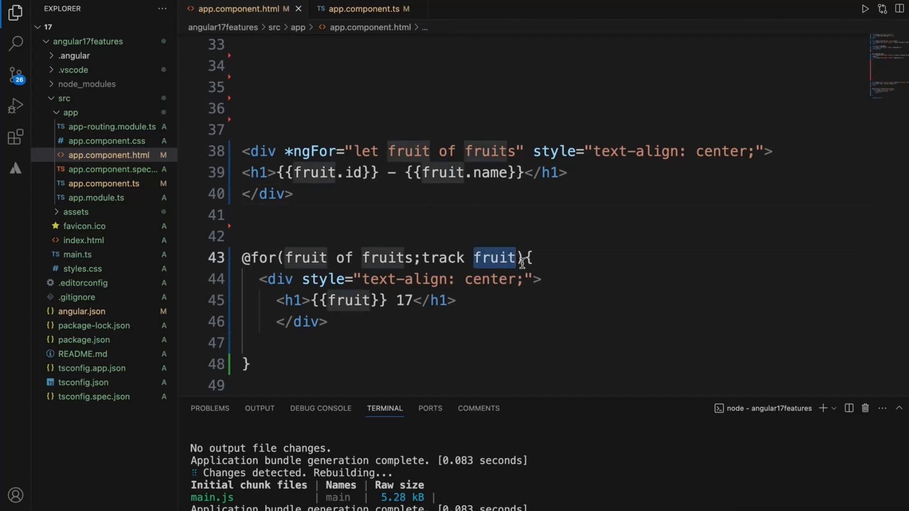
text(.id)
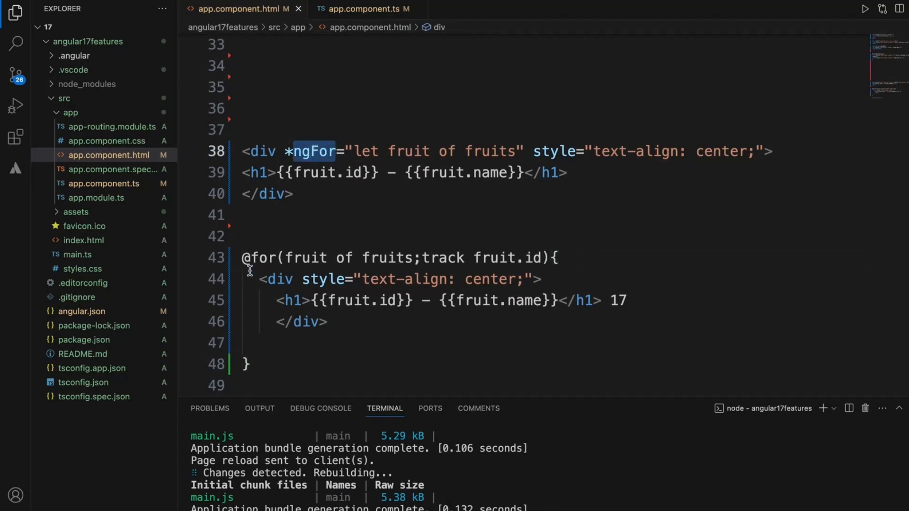
double_click(260, 258)
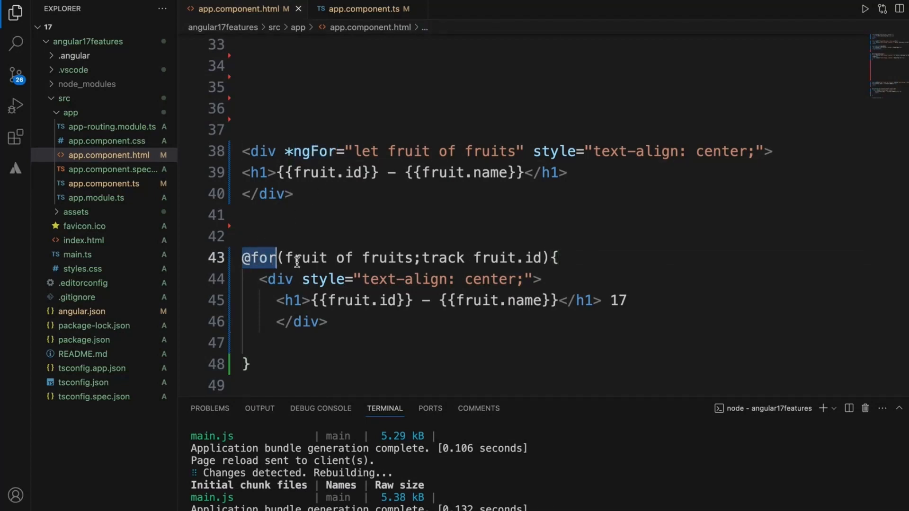